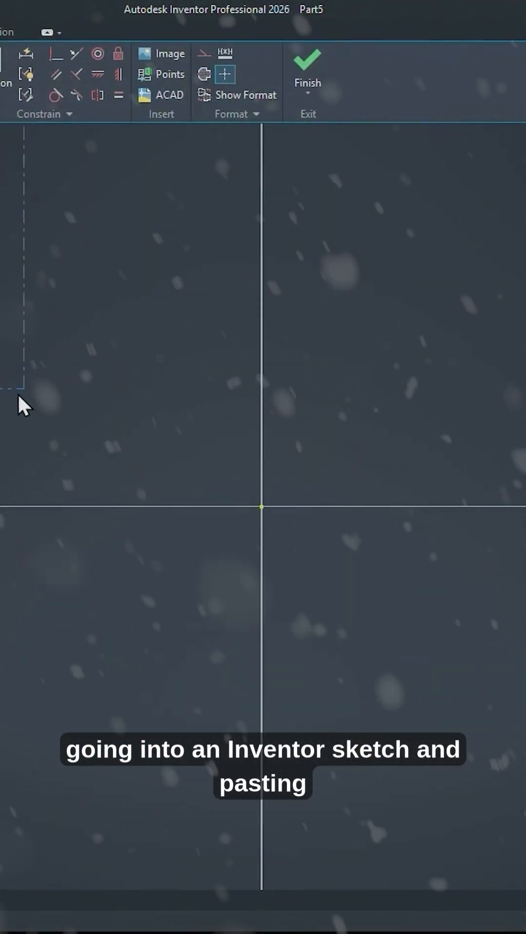
- Paste the copied L-shaped profile into the open sketch with Ctrl+V
key(ctrl+v)
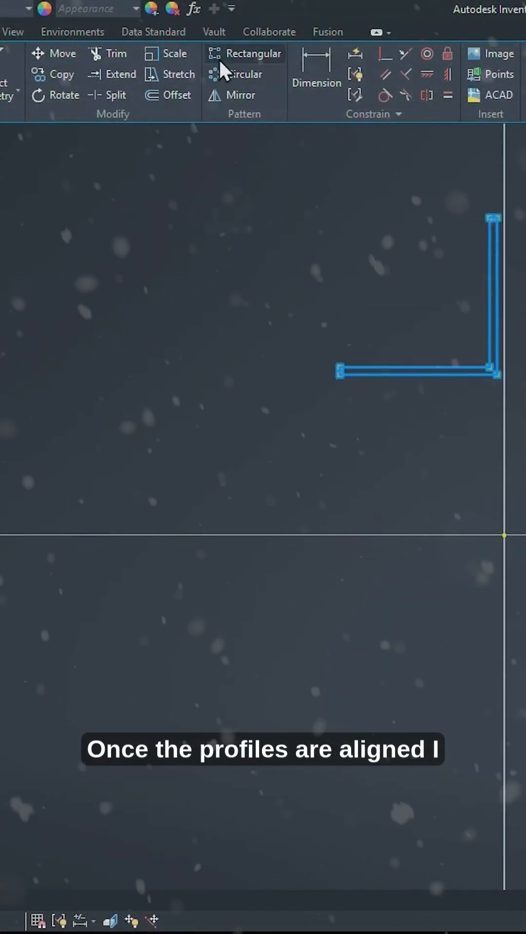
- Move the L-shaped profile so its corner snaps onto the sketch origin
click(208, 53)
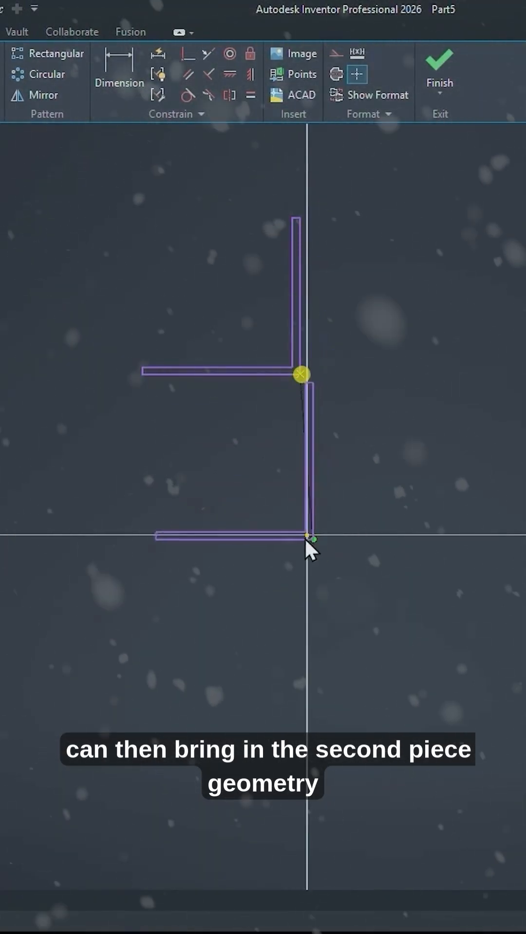
click(439, 67)
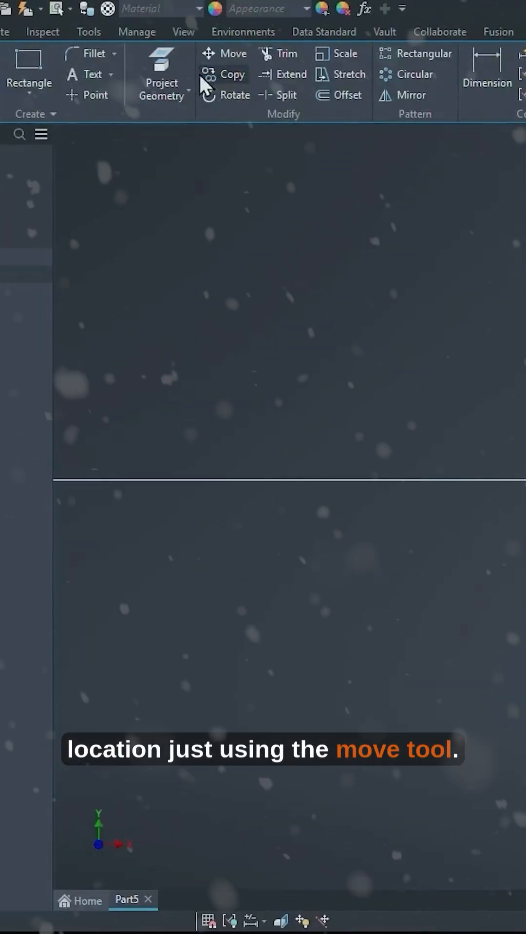
- Finish the sketch, leaving Sketch1 and Sketch2 in the part
click(224, 53)
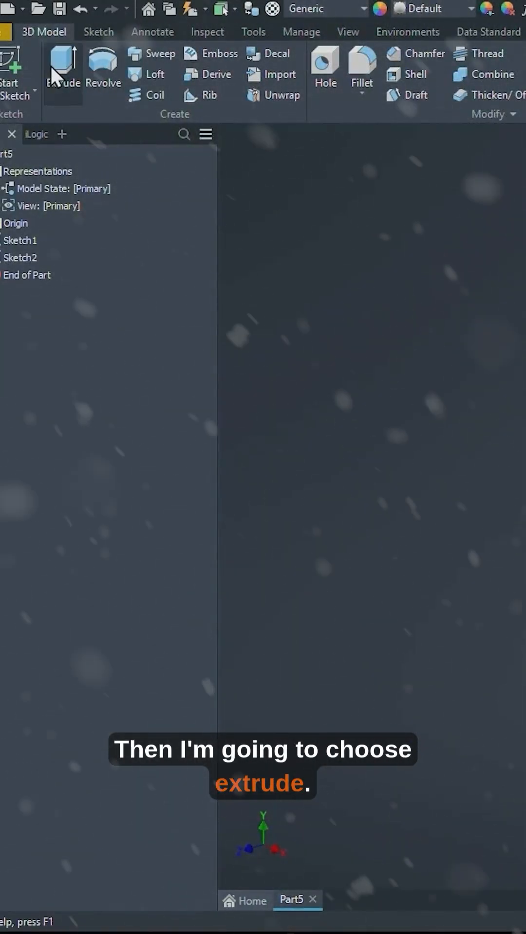
- Extrude the L-shaped profile to the chosen face, creating solid body Extrusion1
click(62, 68)
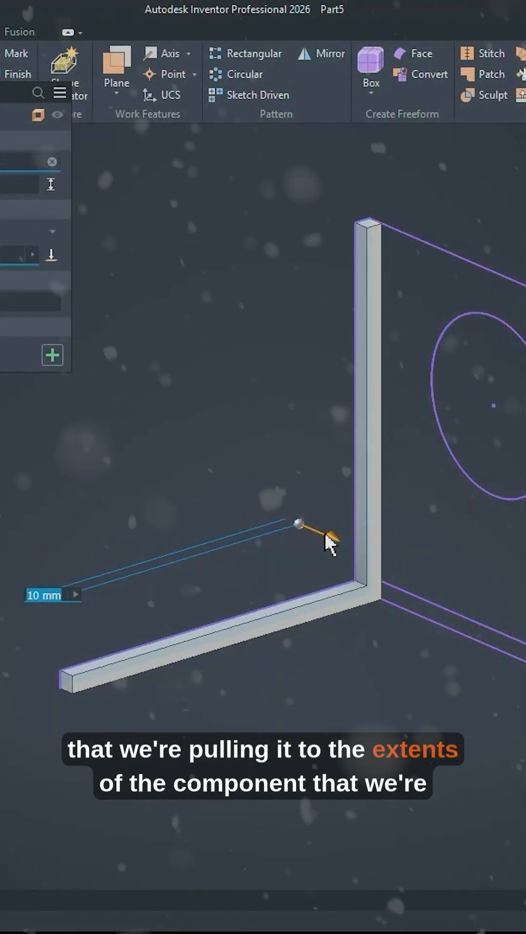
drag(328, 540, 390, 575)
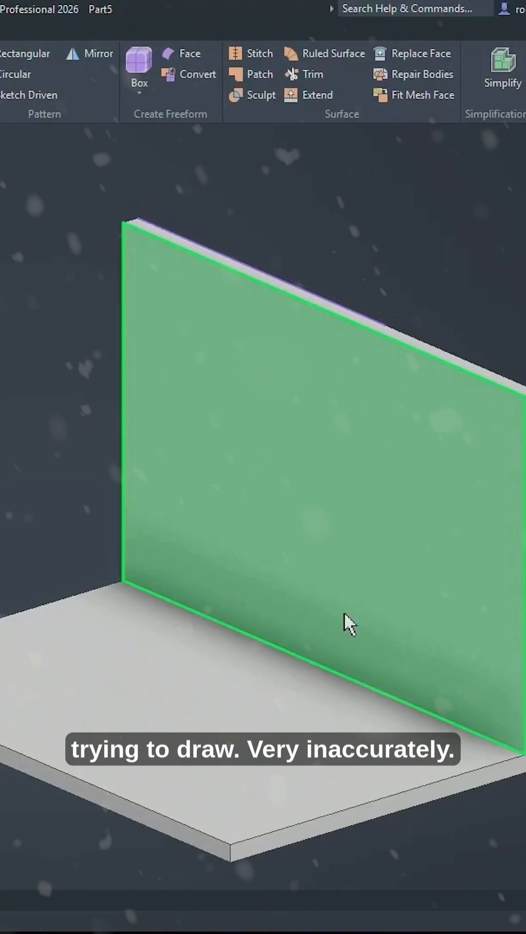
click(39, 65)
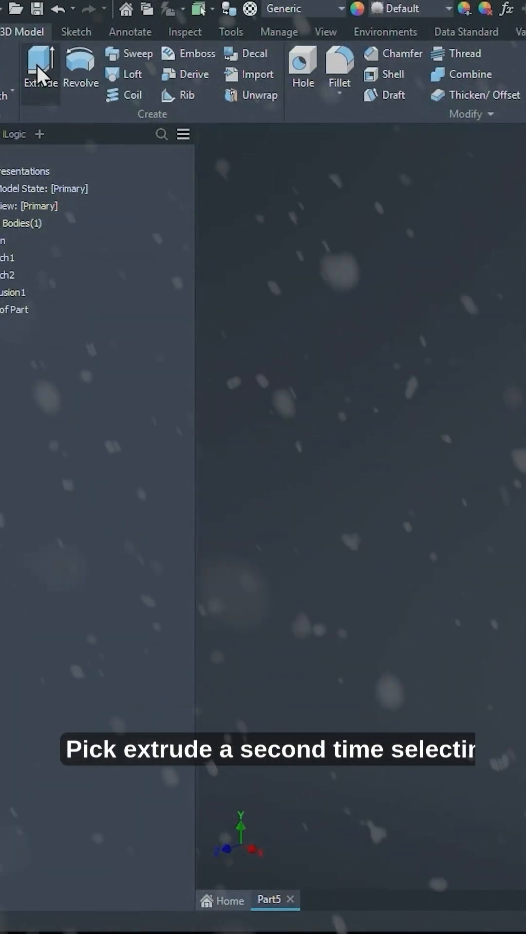